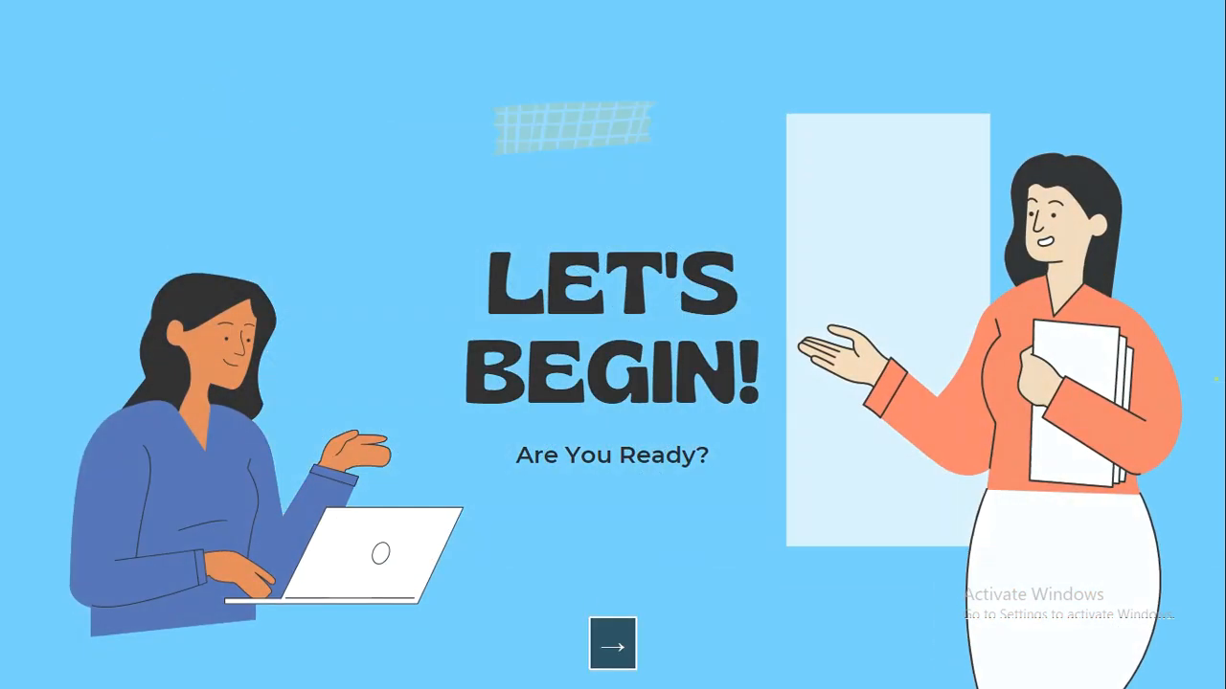
- Advance past the Let's Begin and blank slides to reach the Dev-C++ code
click(612, 644)
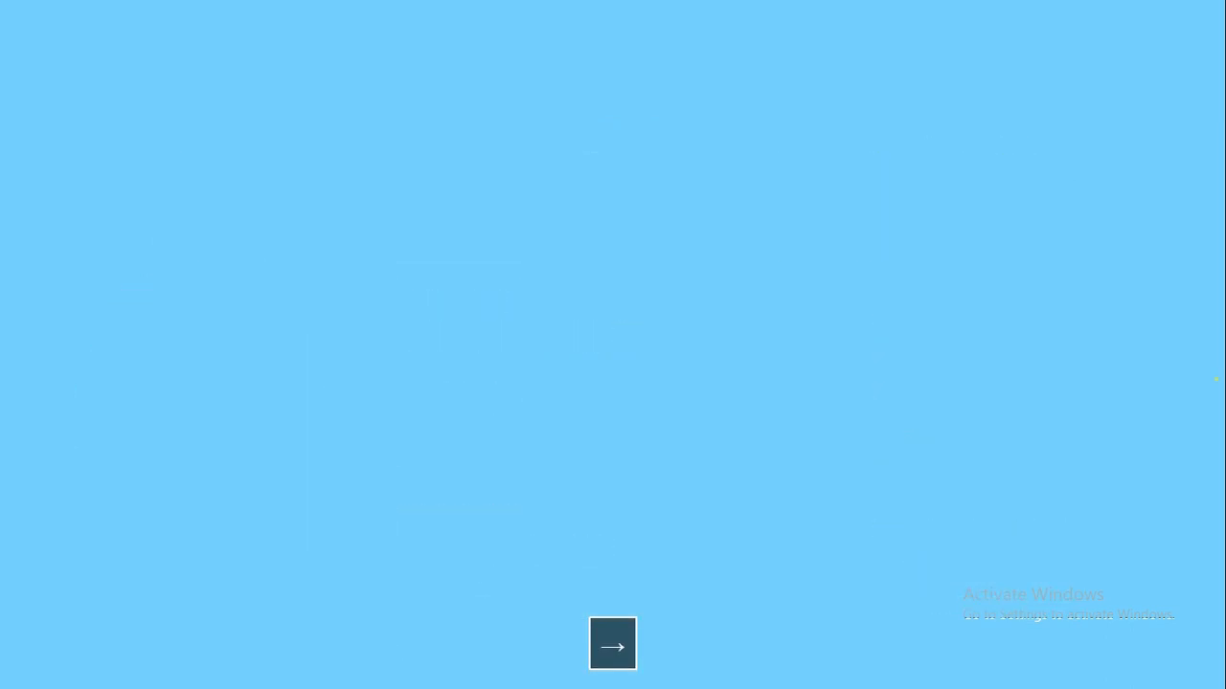
click(612, 644)
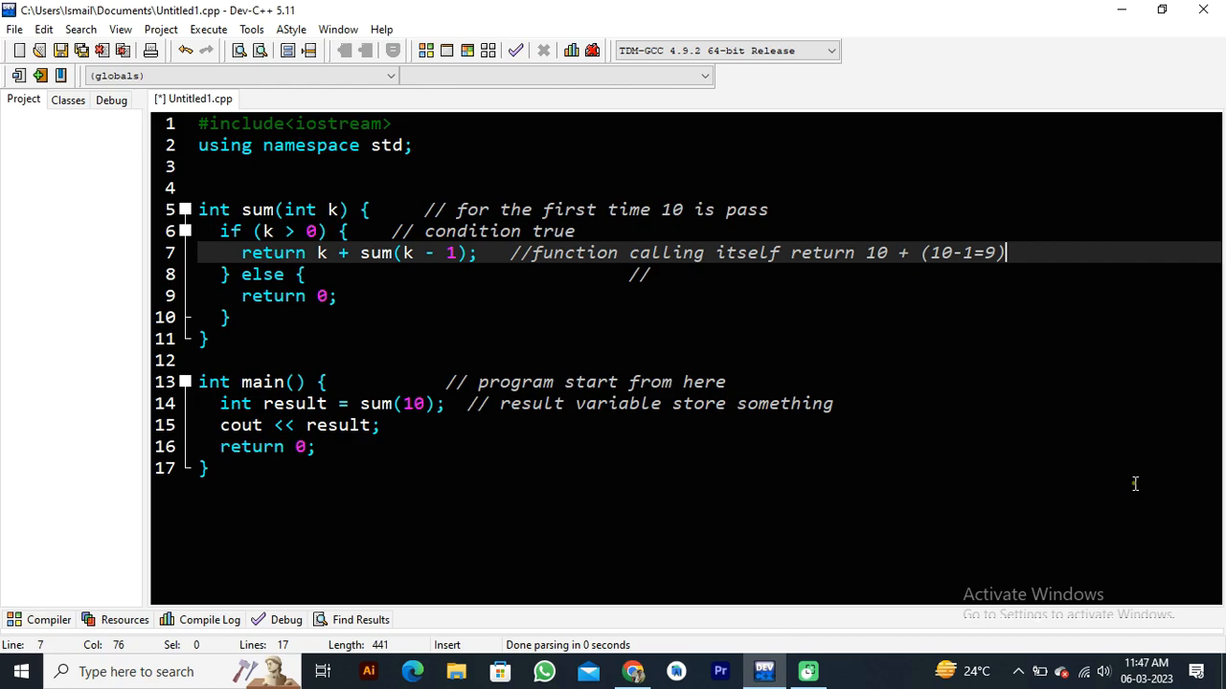
mouse_move(1070, 484)
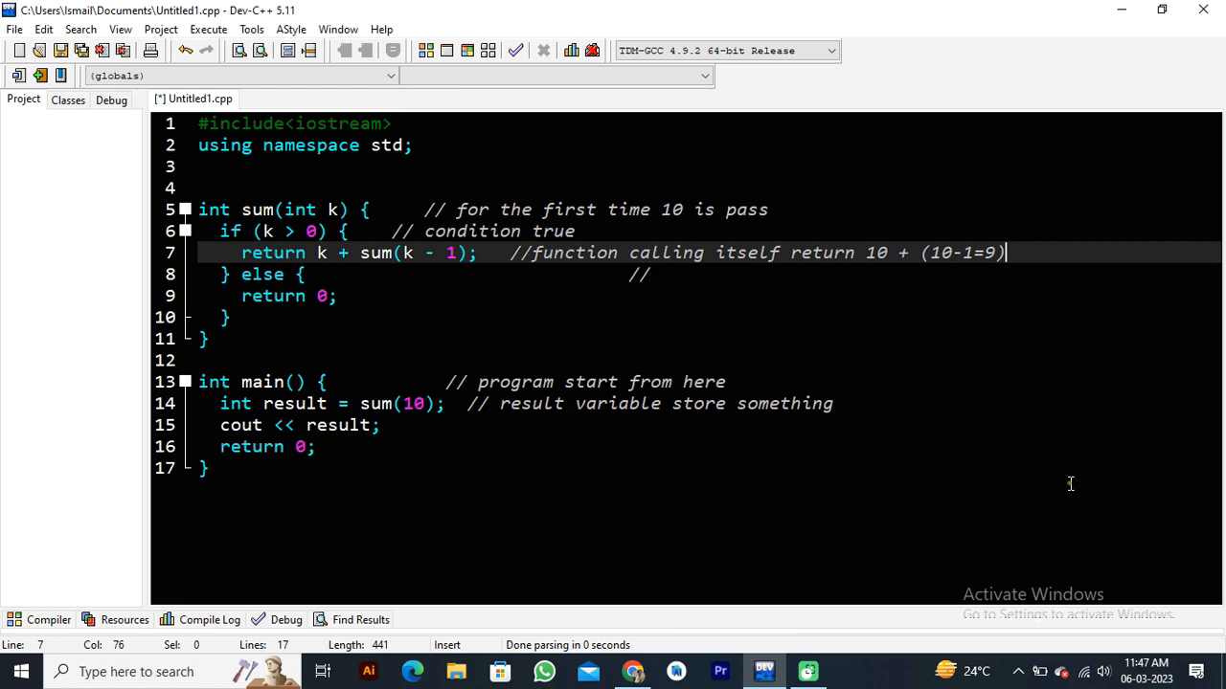
- Fold the function bodies so only the sum and main signatures show
click(185, 210)
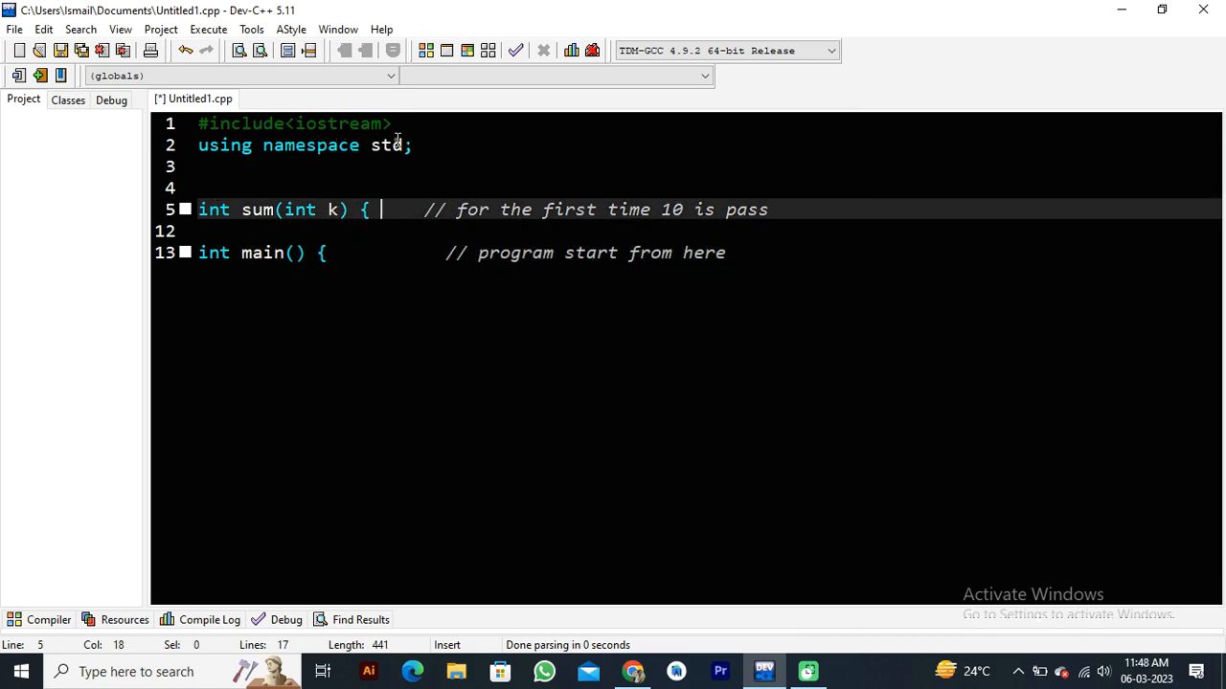
mouse_move(362, 134)
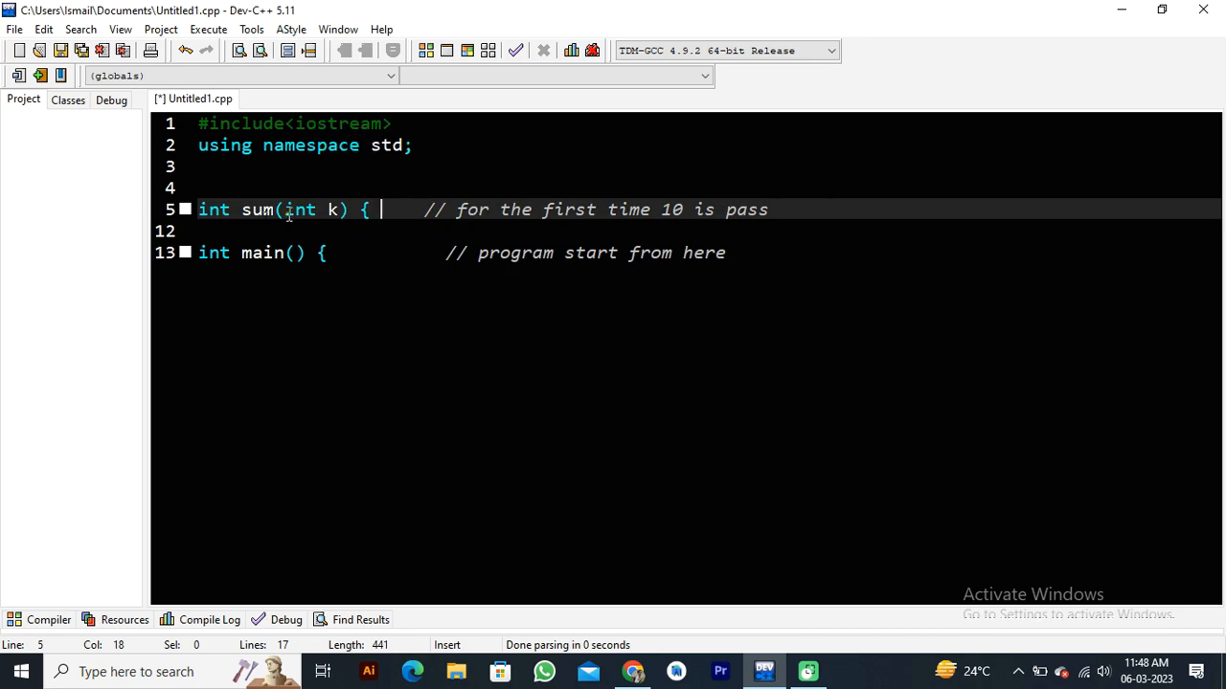
mouse_move(333, 153)
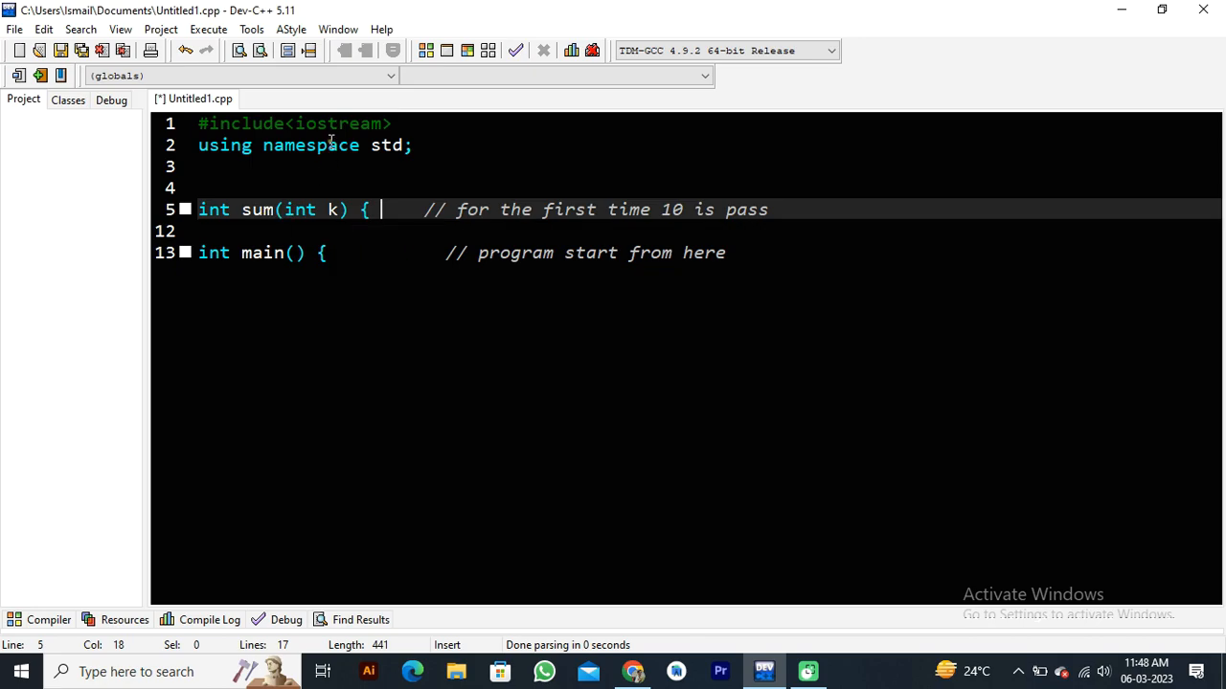
mouse_move(326, 145)
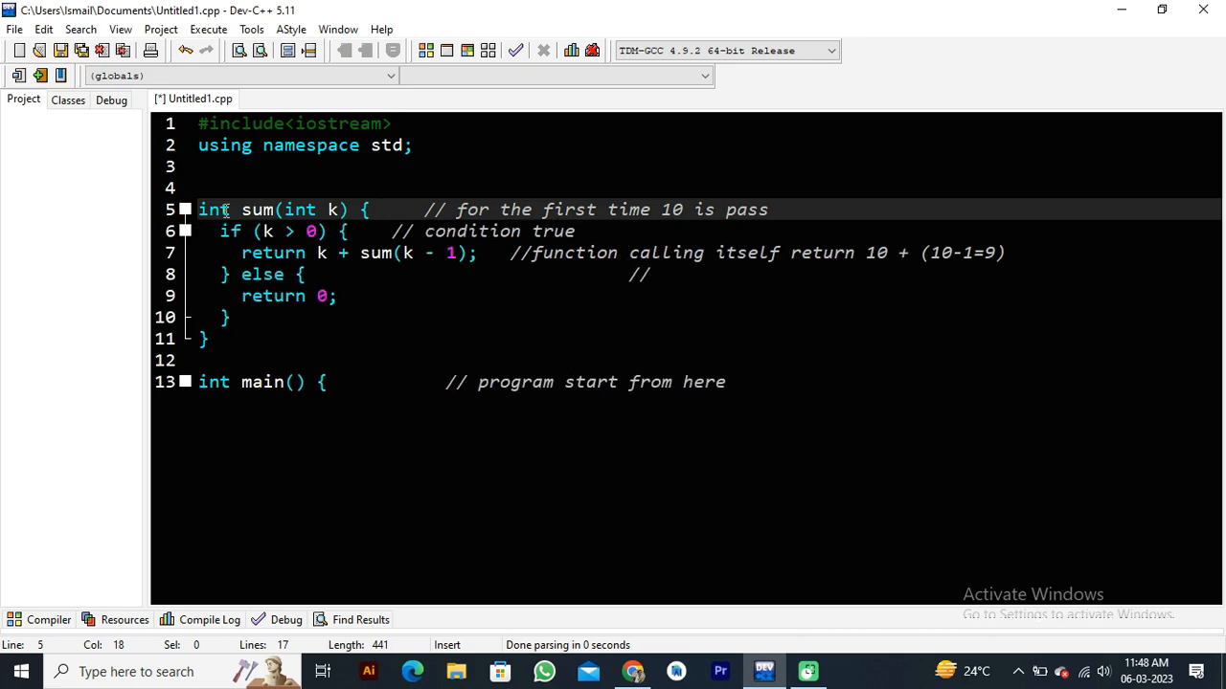
mouse_move(335, 210)
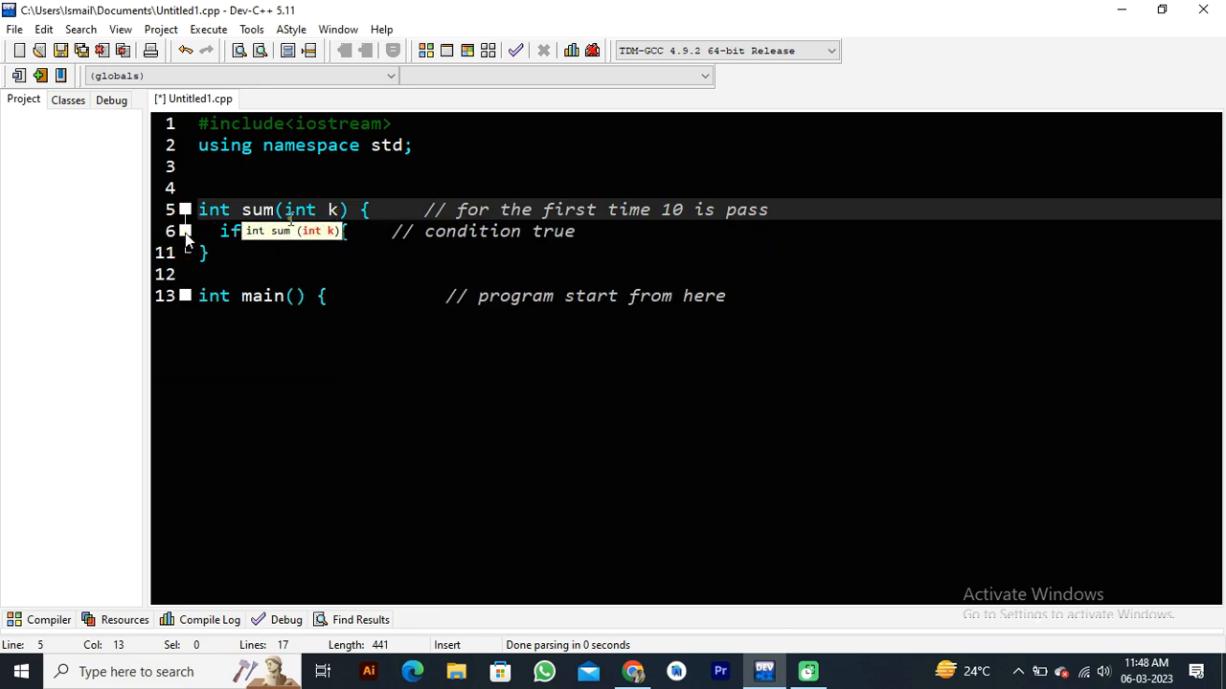
- Delete and retype the sum function's 'int k' parameter
key(Backspace)
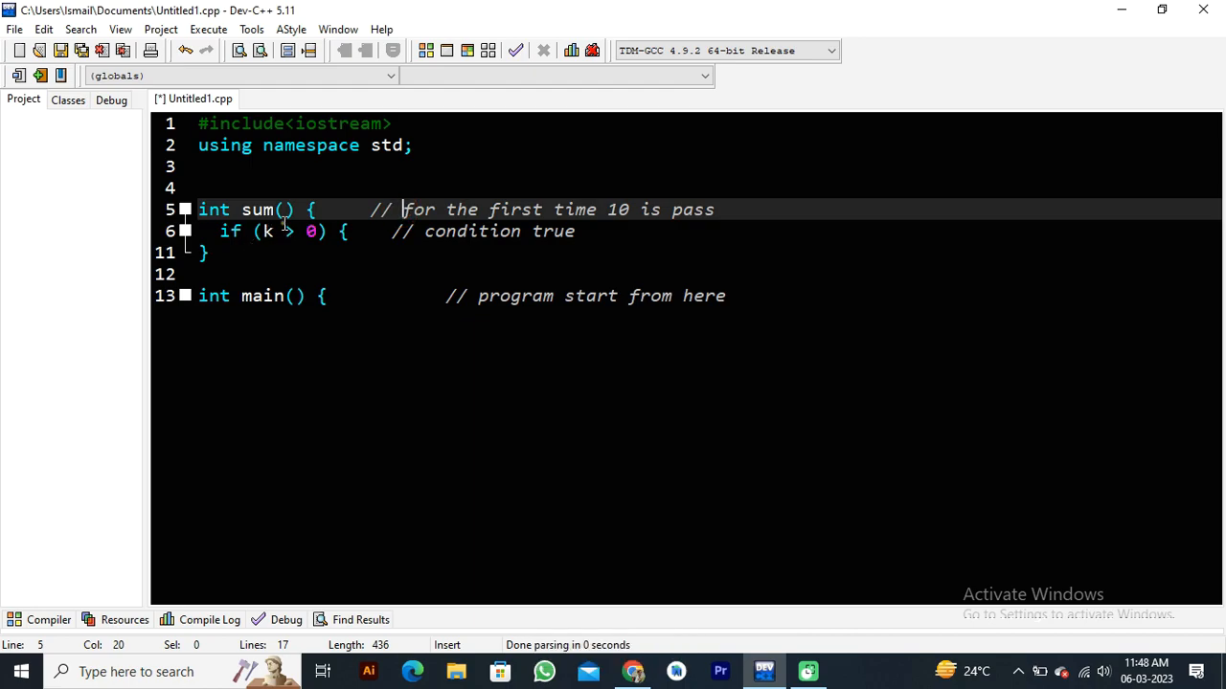
text(int k)
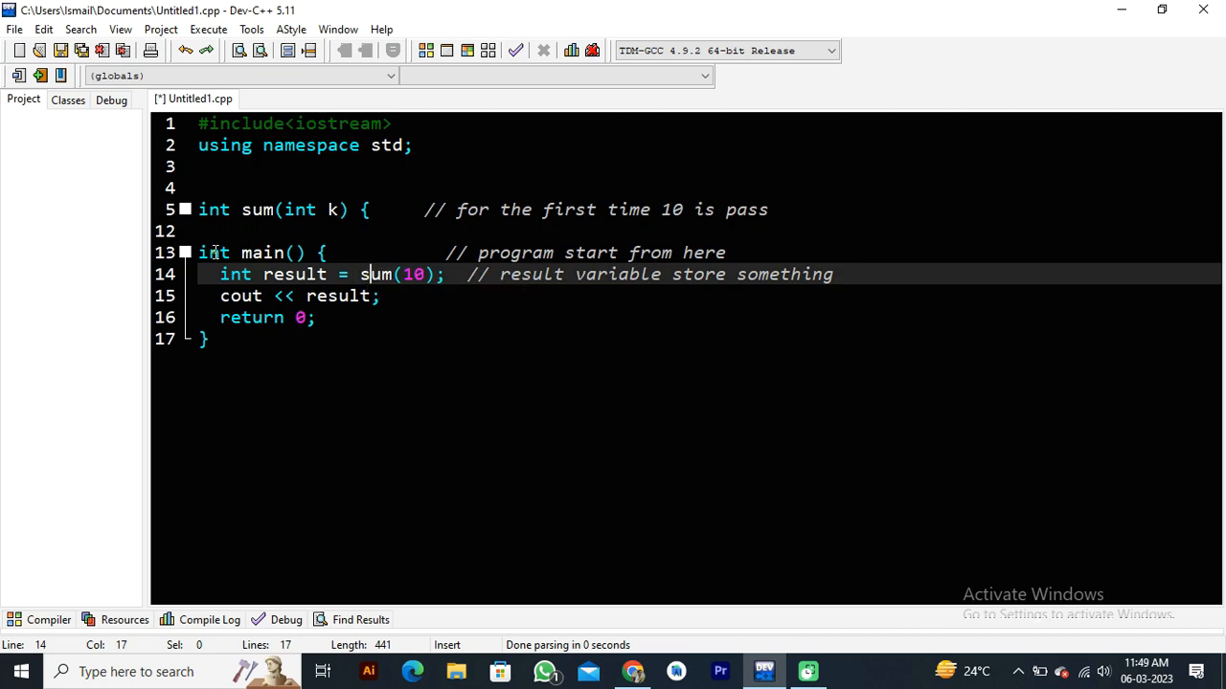
mouse_move(292, 274)
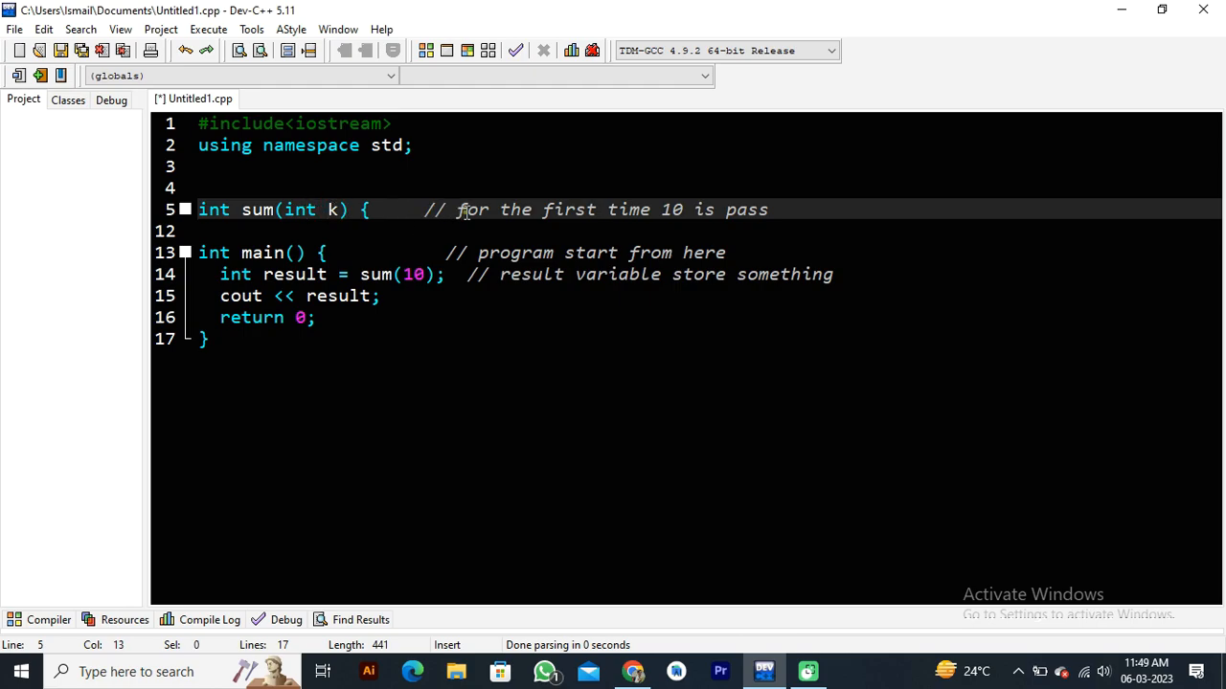
- Unfold sum to reveal the k + sum(k - 1) return and its tracing comments
click(639, 210)
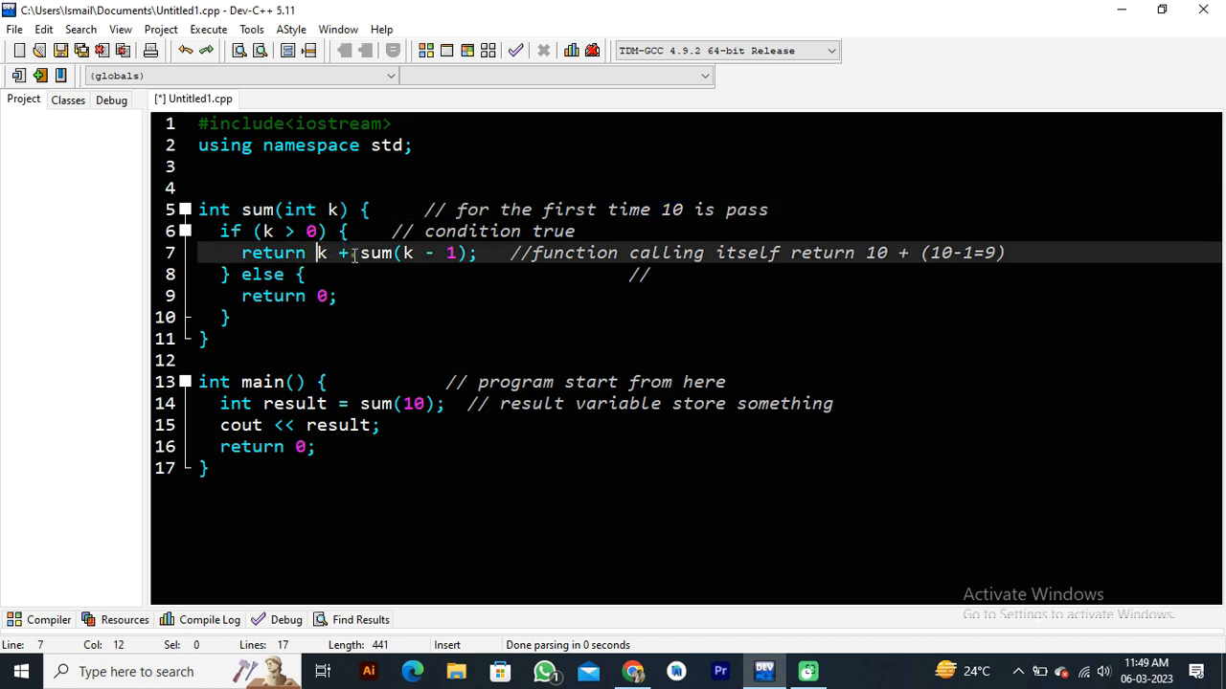
mouse_move(374, 253)
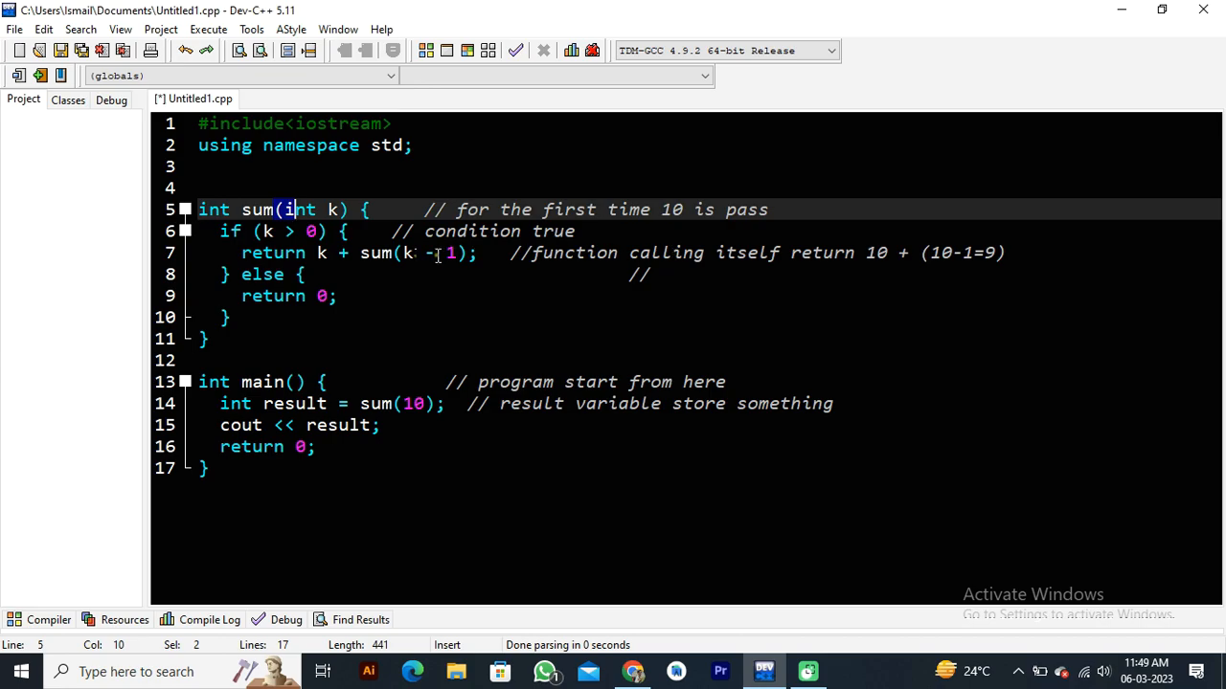
click(875, 252)
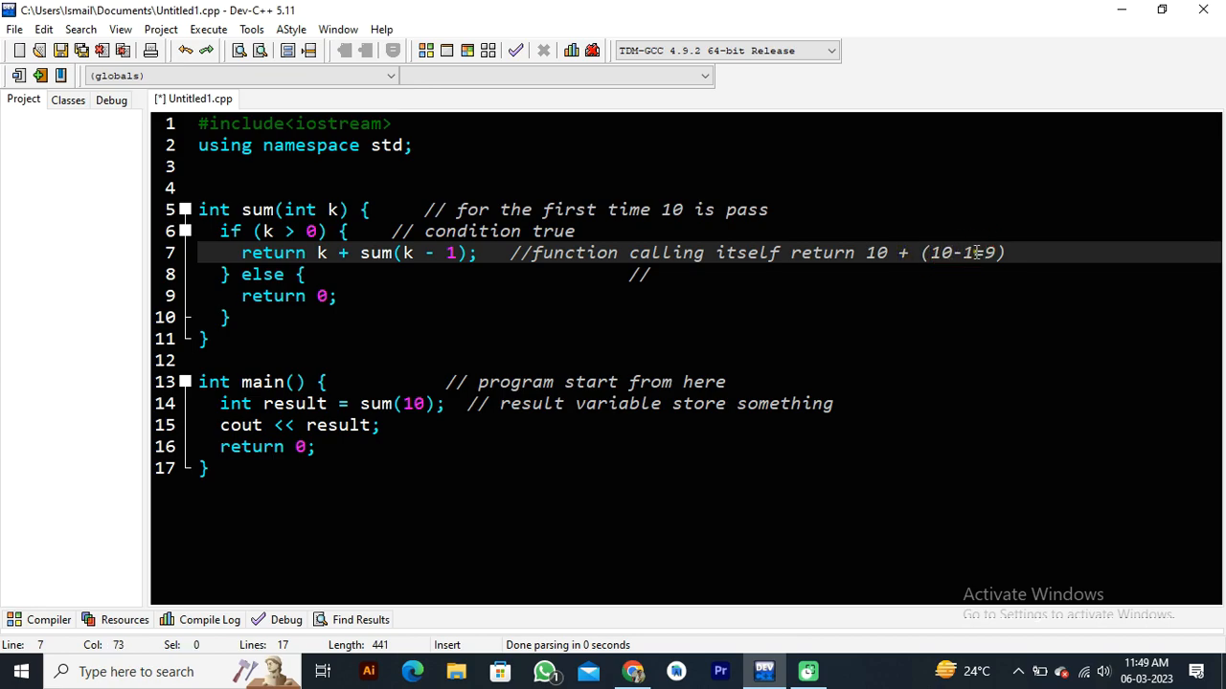
- Trim the line 7 comment and highlight return, parameter k and the k > 0 condition
key(Backspace)
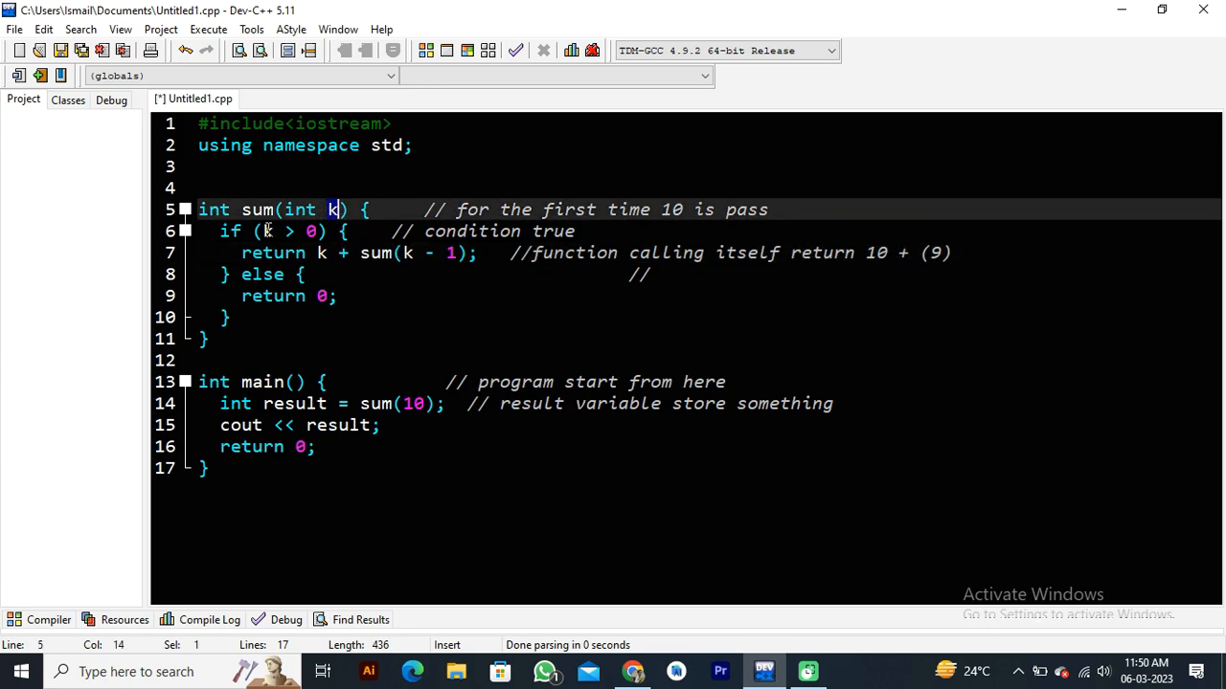
click(266, 231)
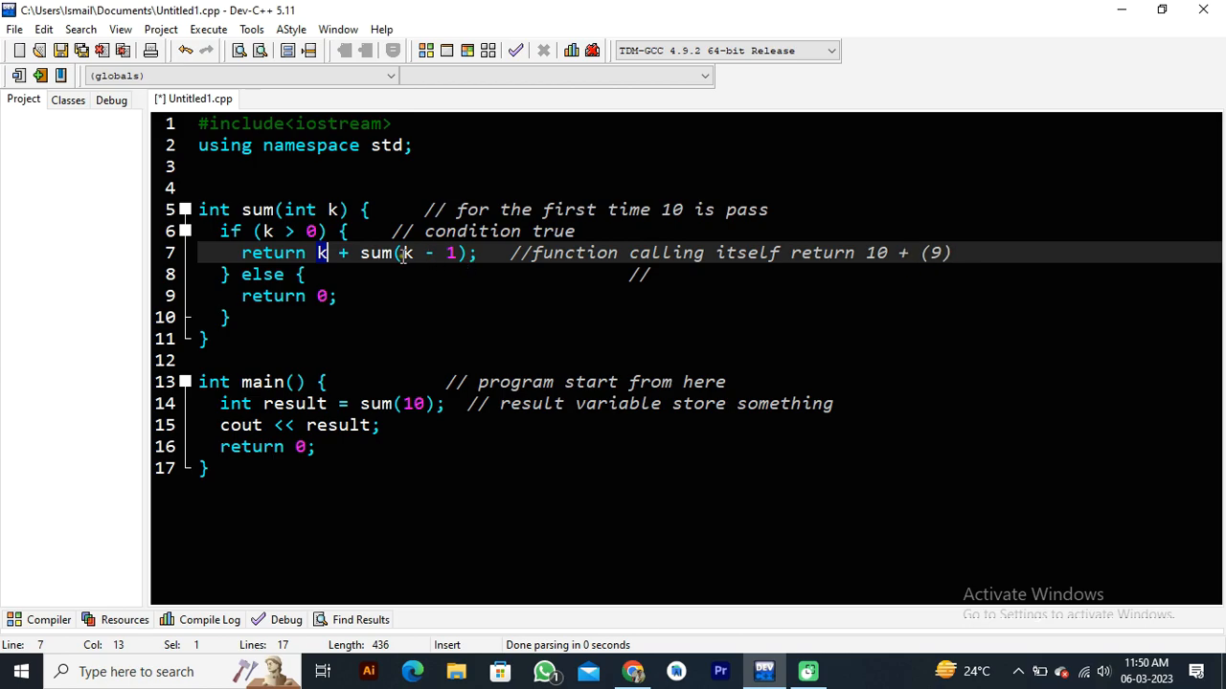
double_click(409, 252)
text(8)
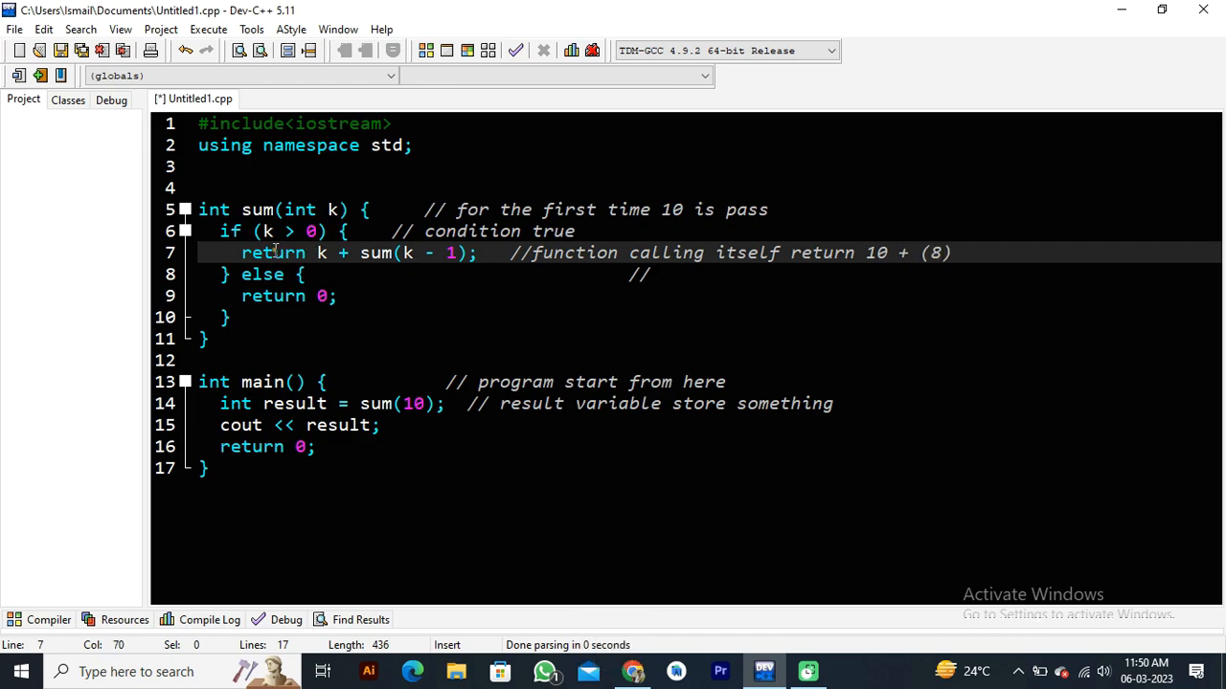
double_click(273, 252)
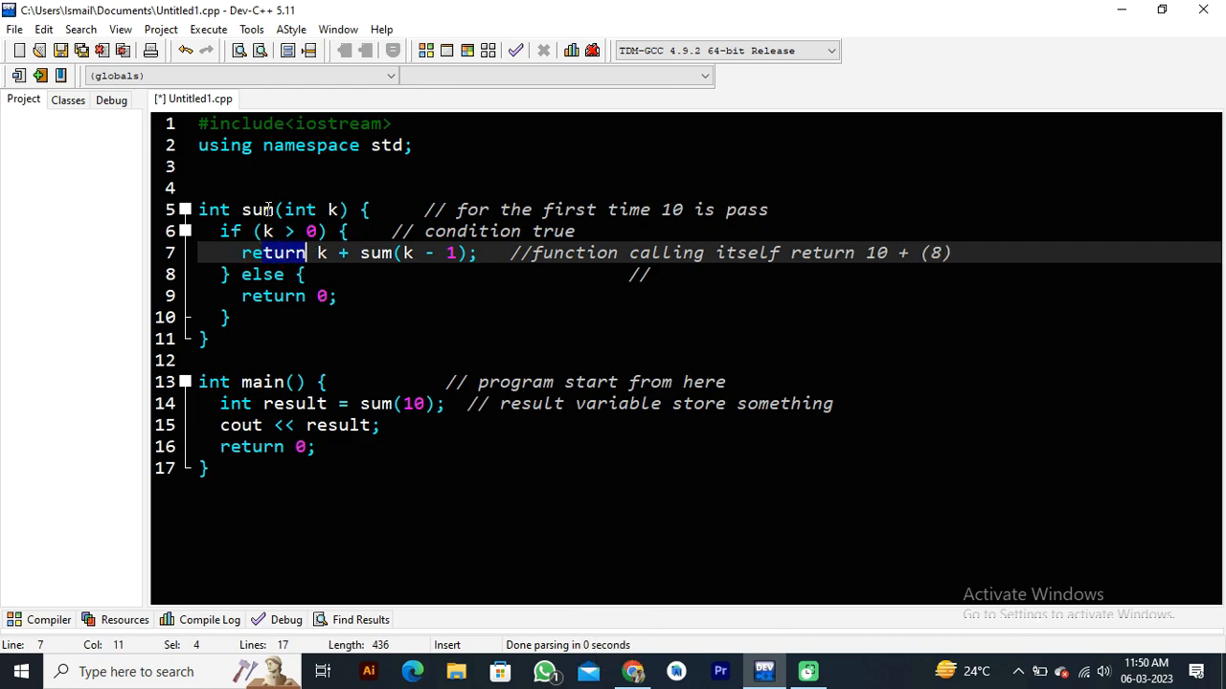
click(294, 209)
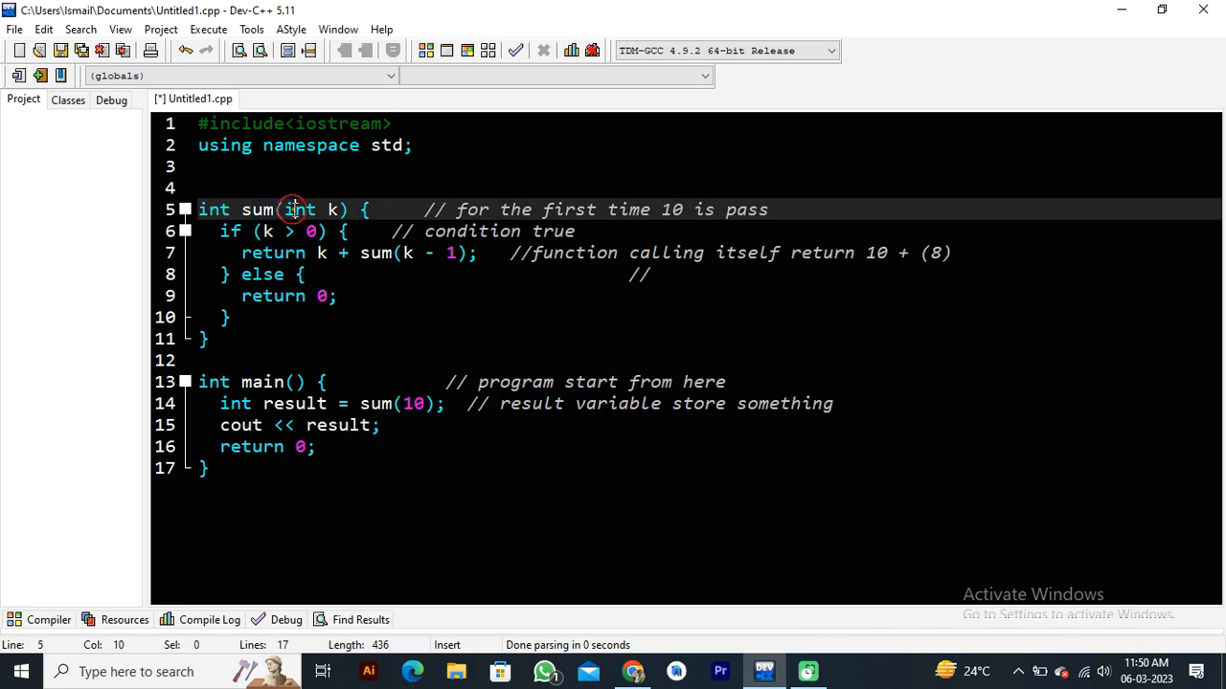
click(321, 230)
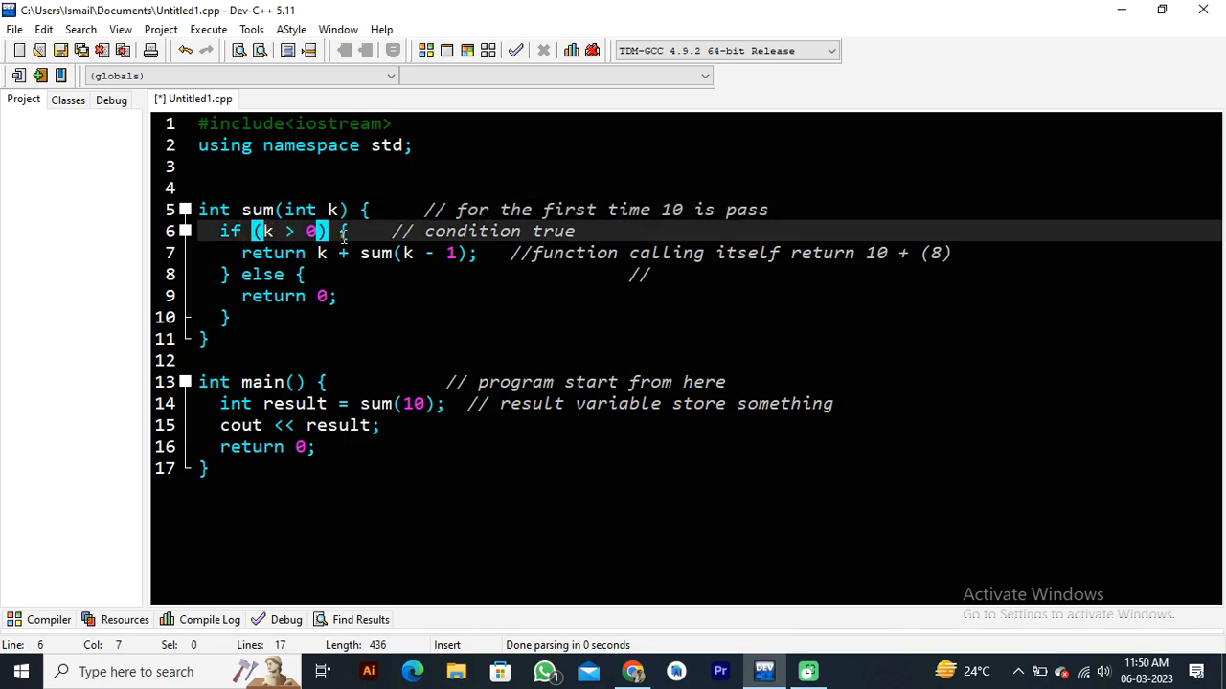
mouse_move(883, 253)
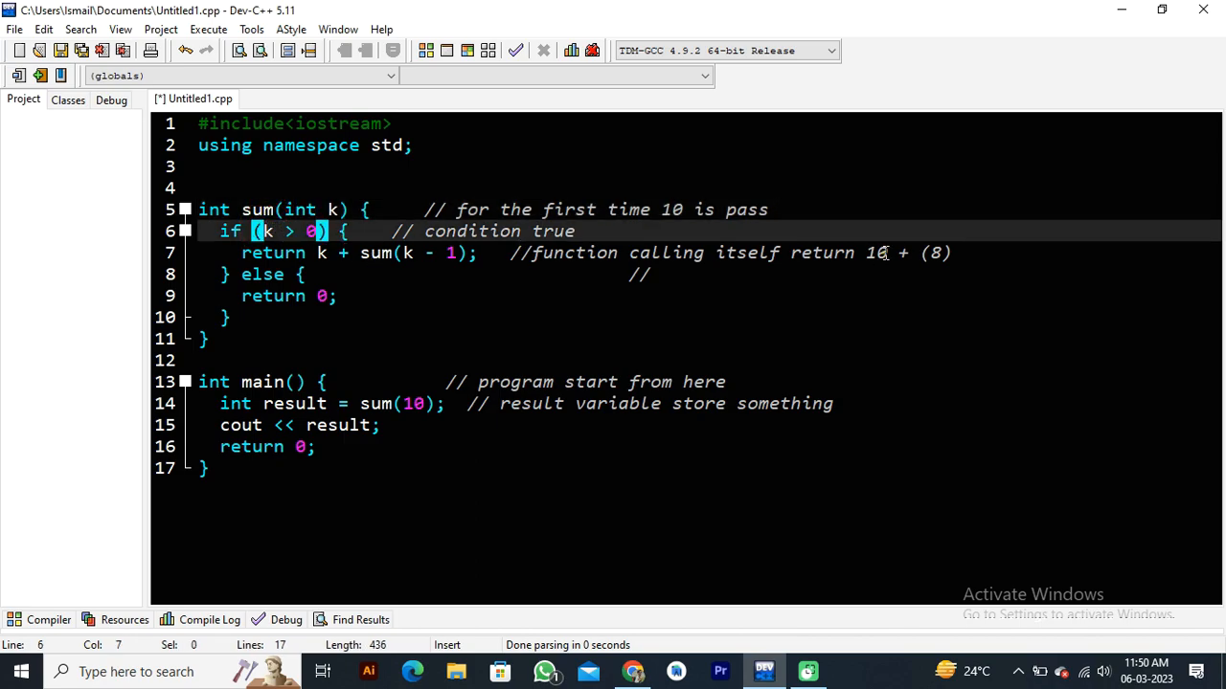
- Undo stray characters and set line 7's traced value to 10 + (7)
click(888, 253)
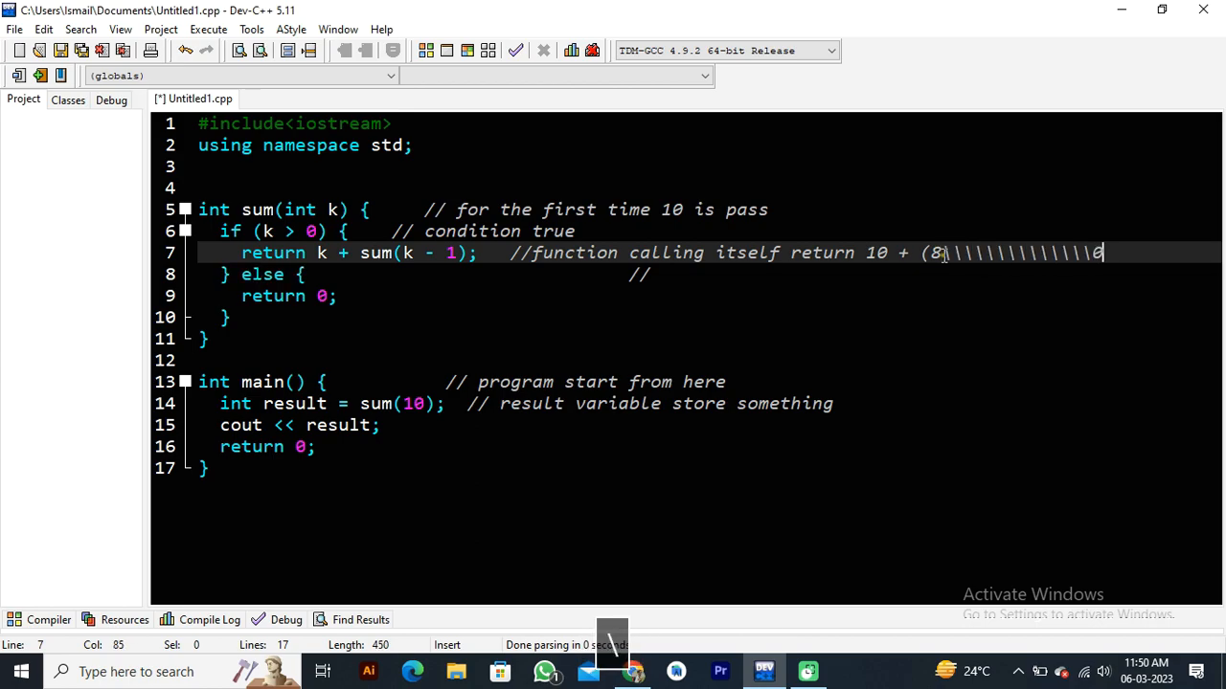
key(ctrl+z)
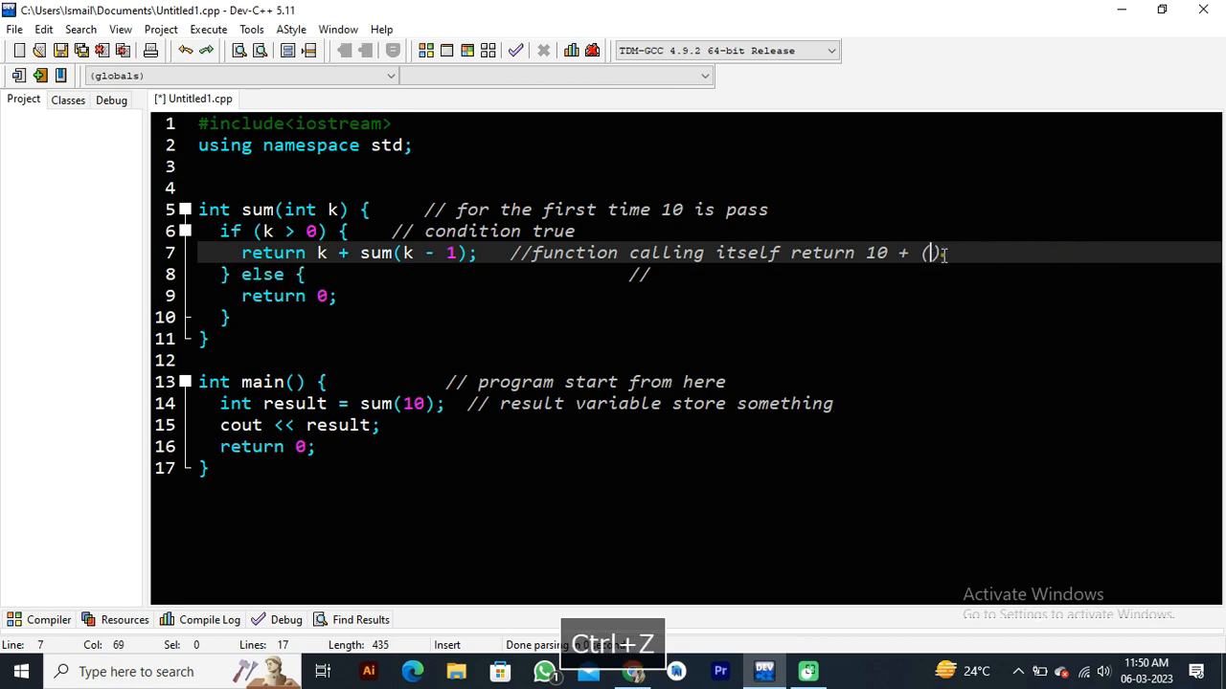
text(7)
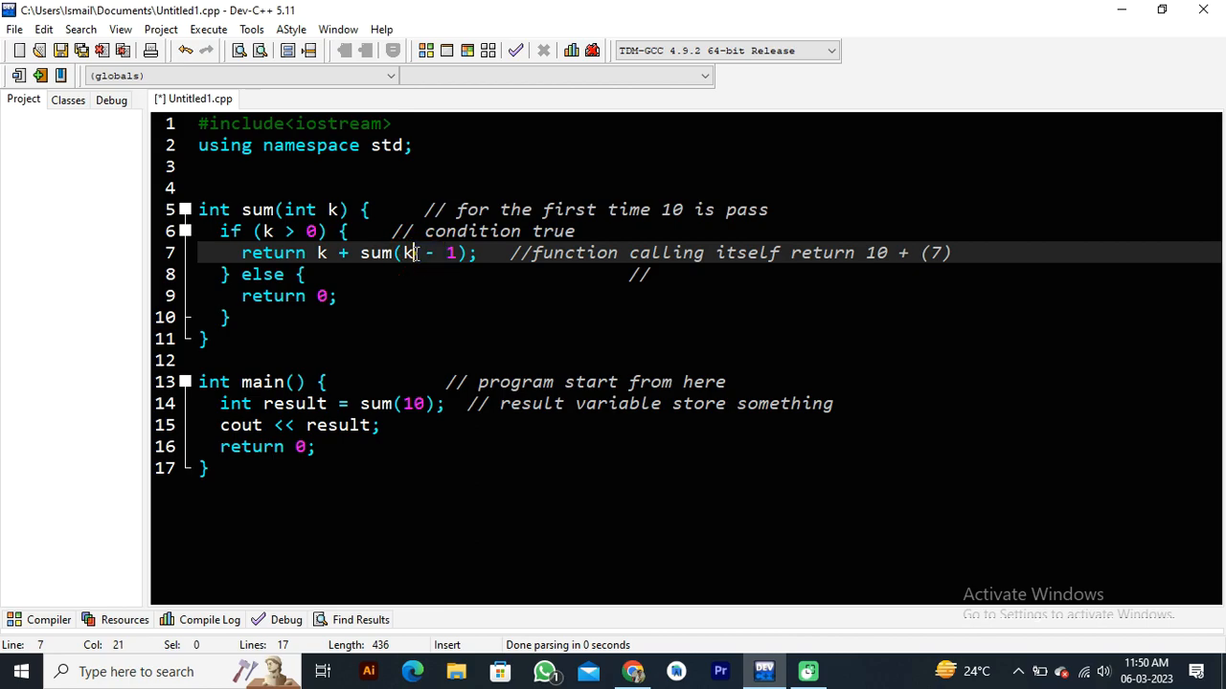
- Select the traced 7 in line 7's comment to change it to 0
drag(407, 253, 436, 252)
text(0)
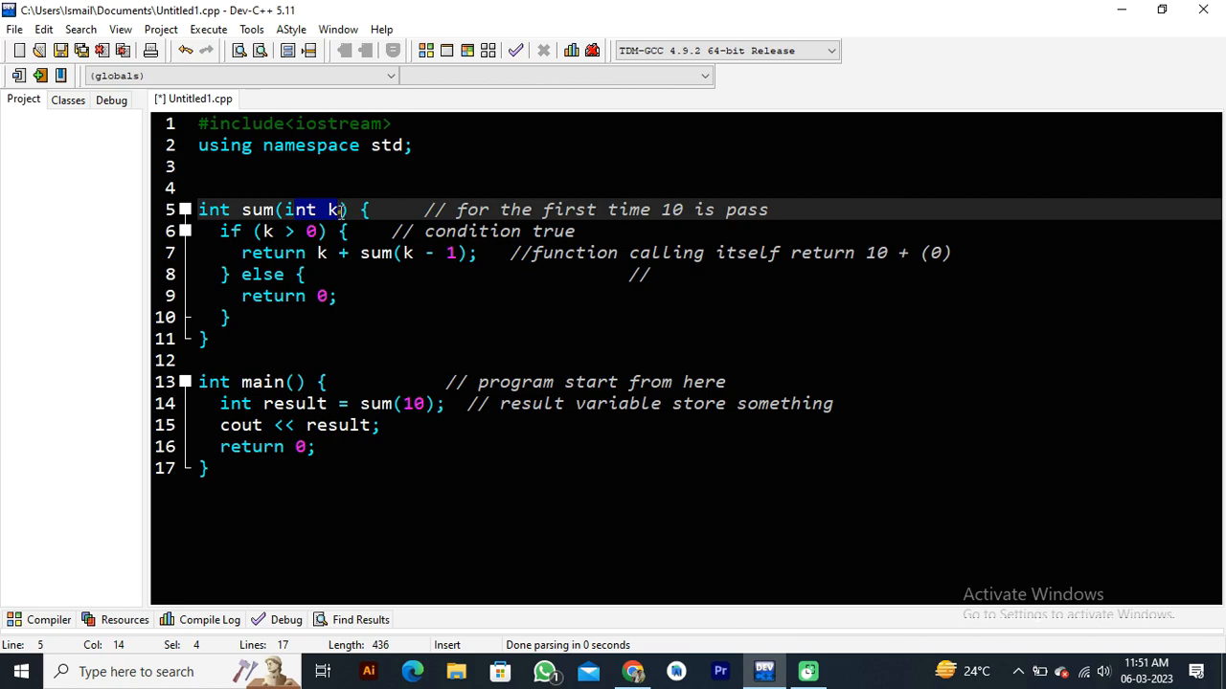
mouse_move(336, 215)
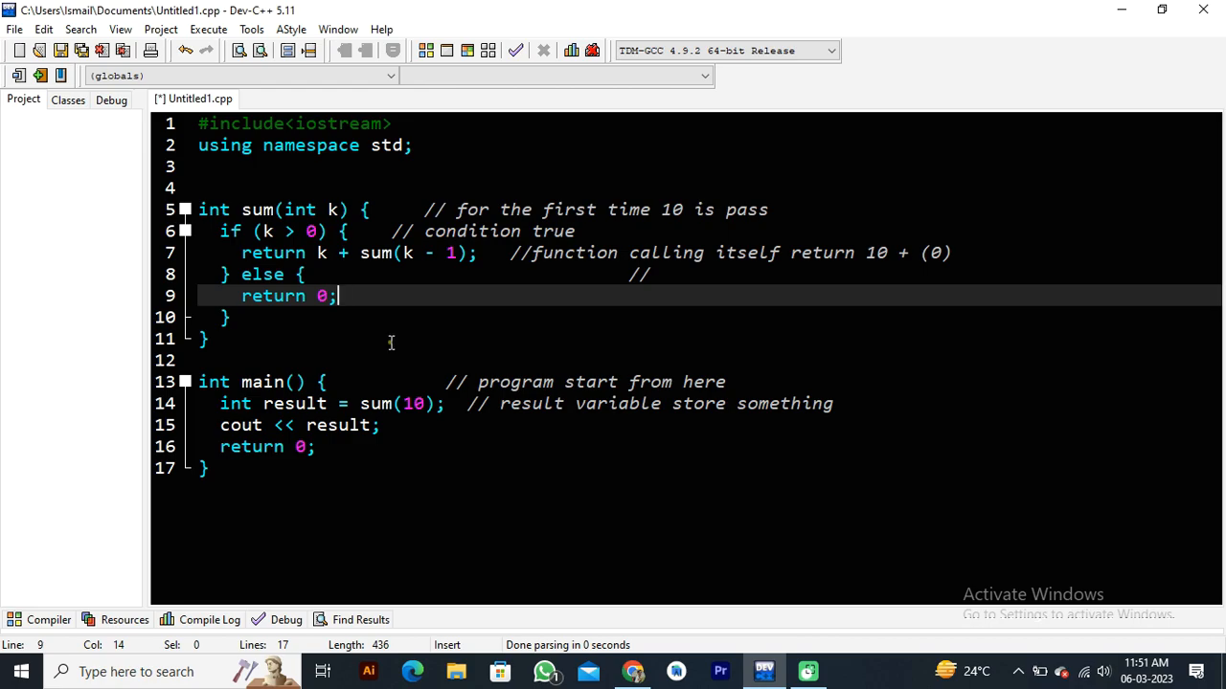
mouse_move(371, 350)
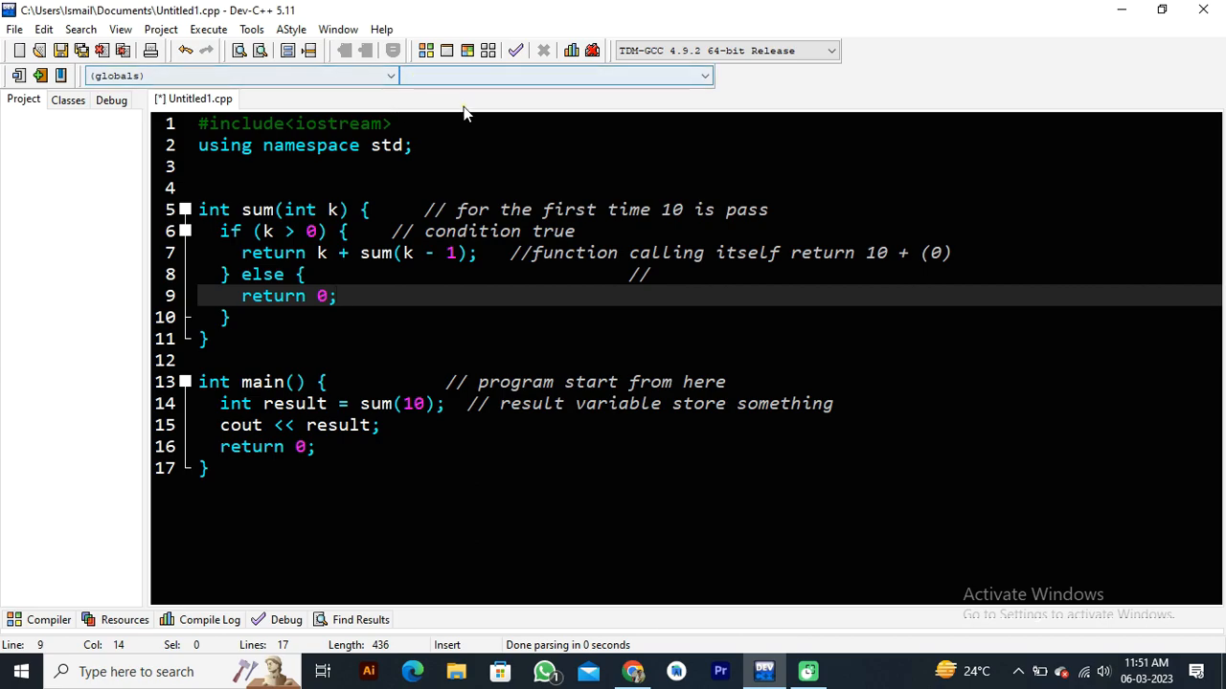
- Point out the base case and result variable, then compile and run to print 55
click(338, 295)
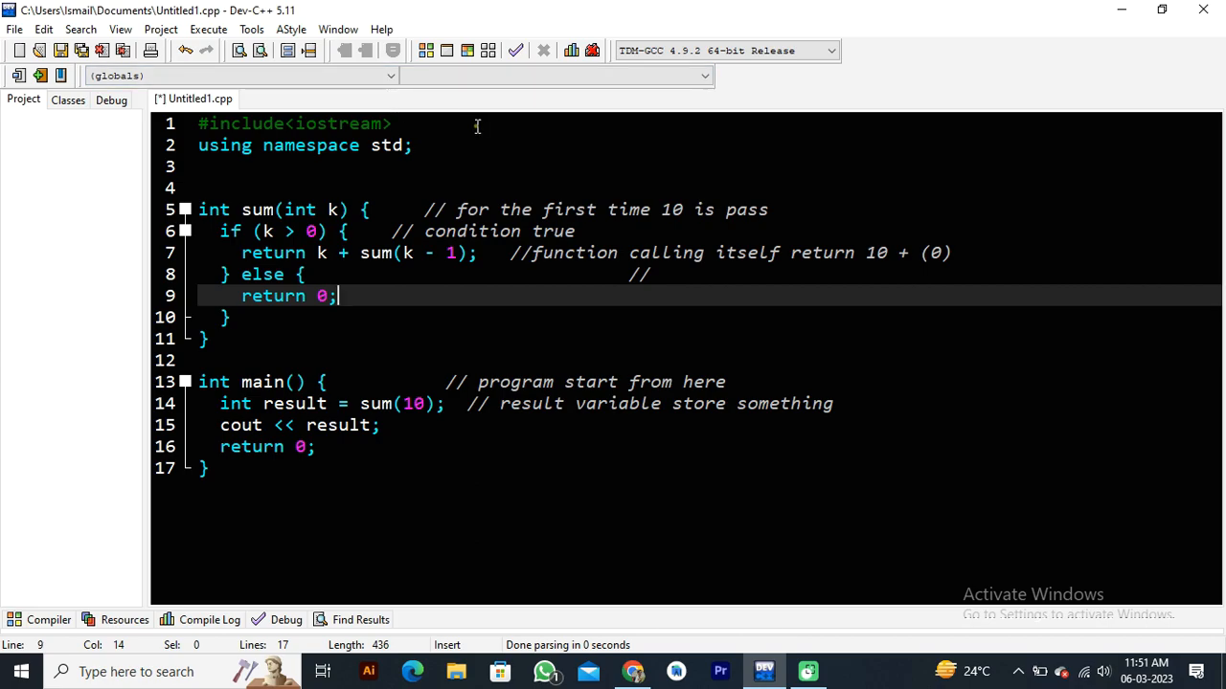
mouse_move(465, 186)
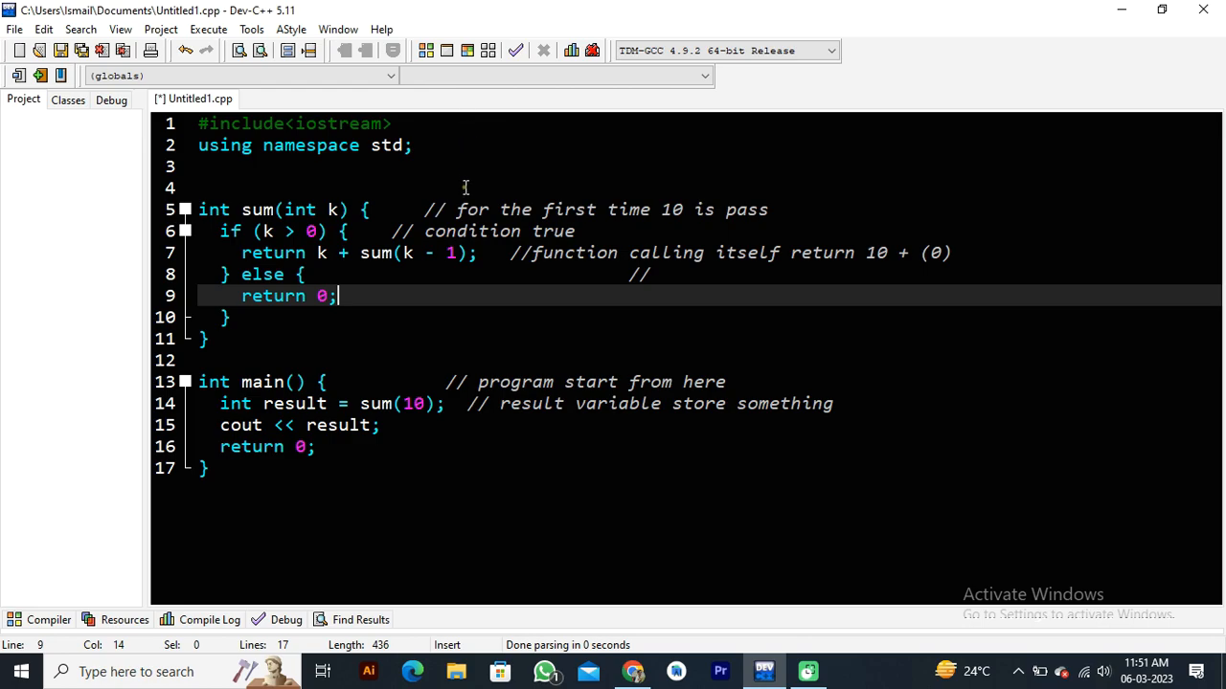
click(381, 382)
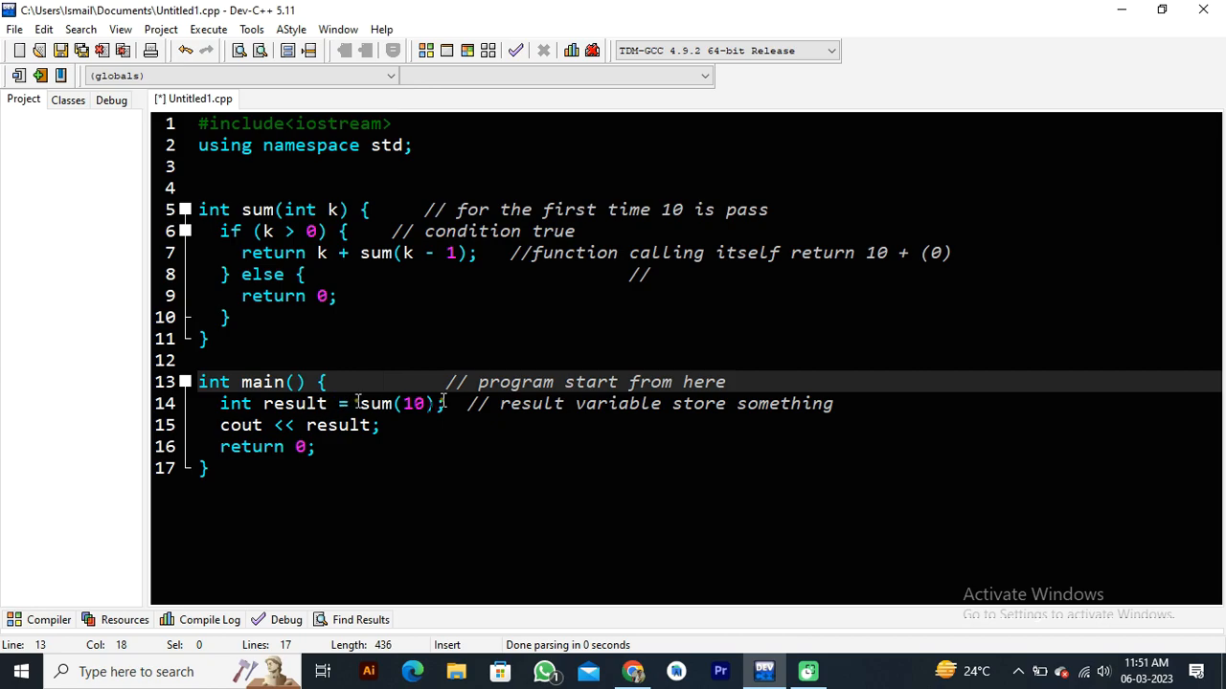
double_click(730, 253)
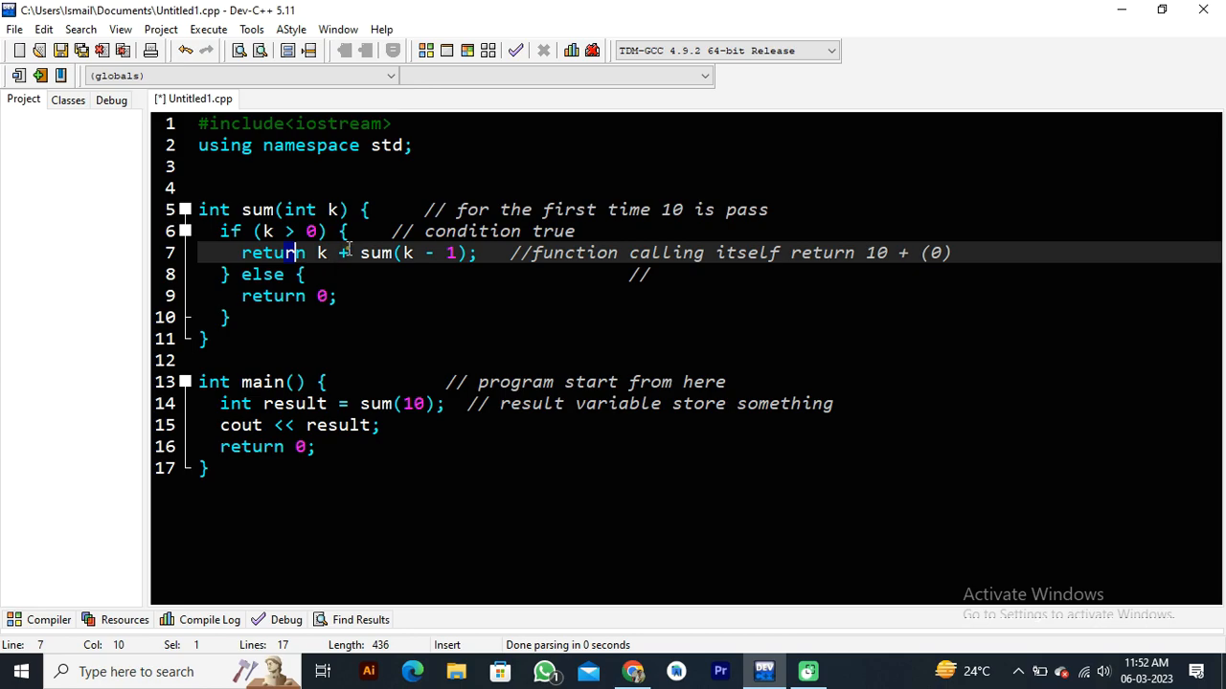
mouse_move(377, 401)
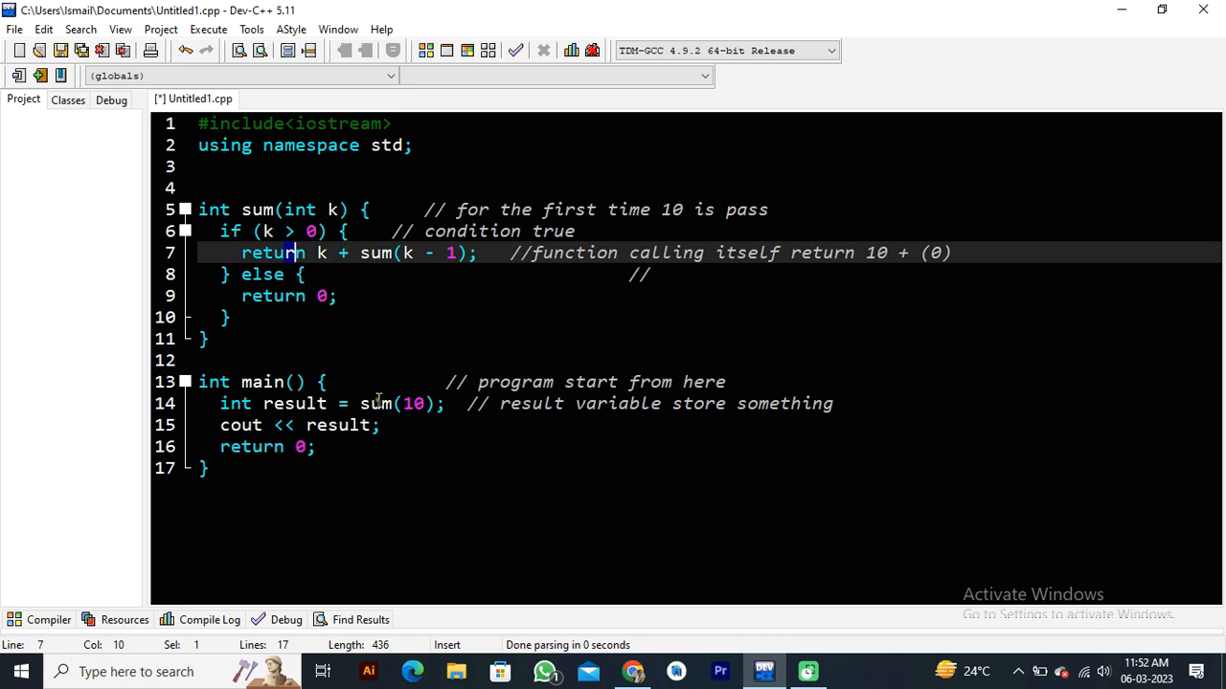
mouse_move(285, 403)
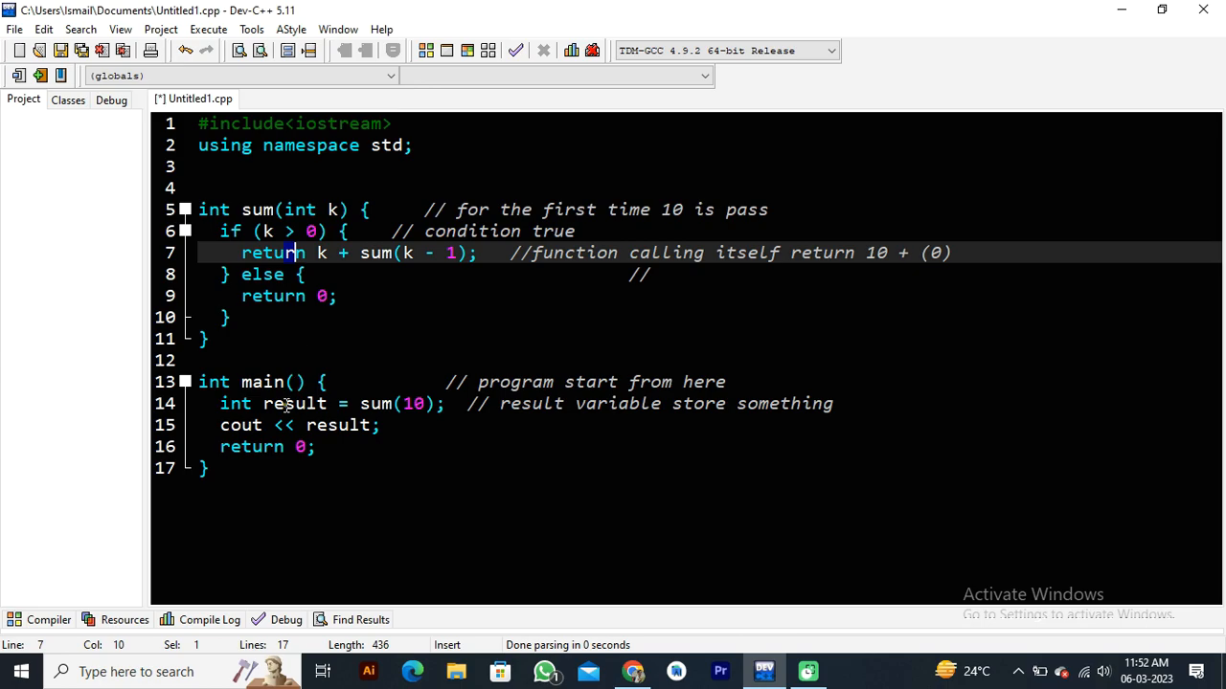
double_click(295, 403)
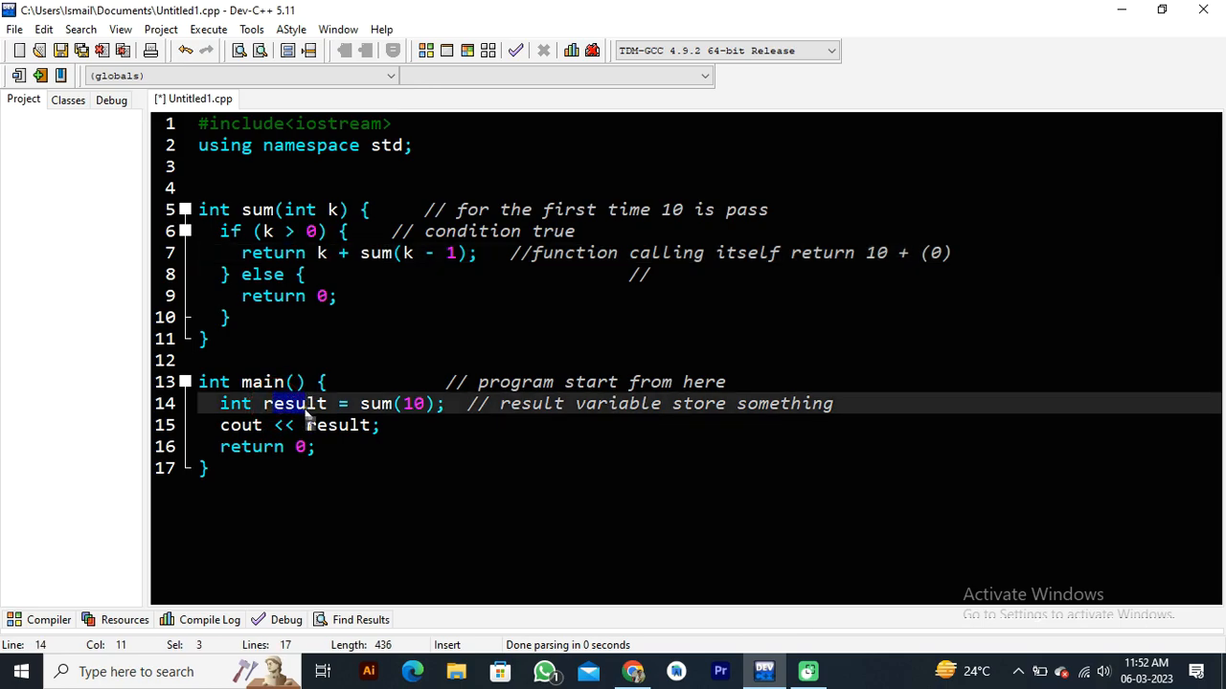
click(379, 425)
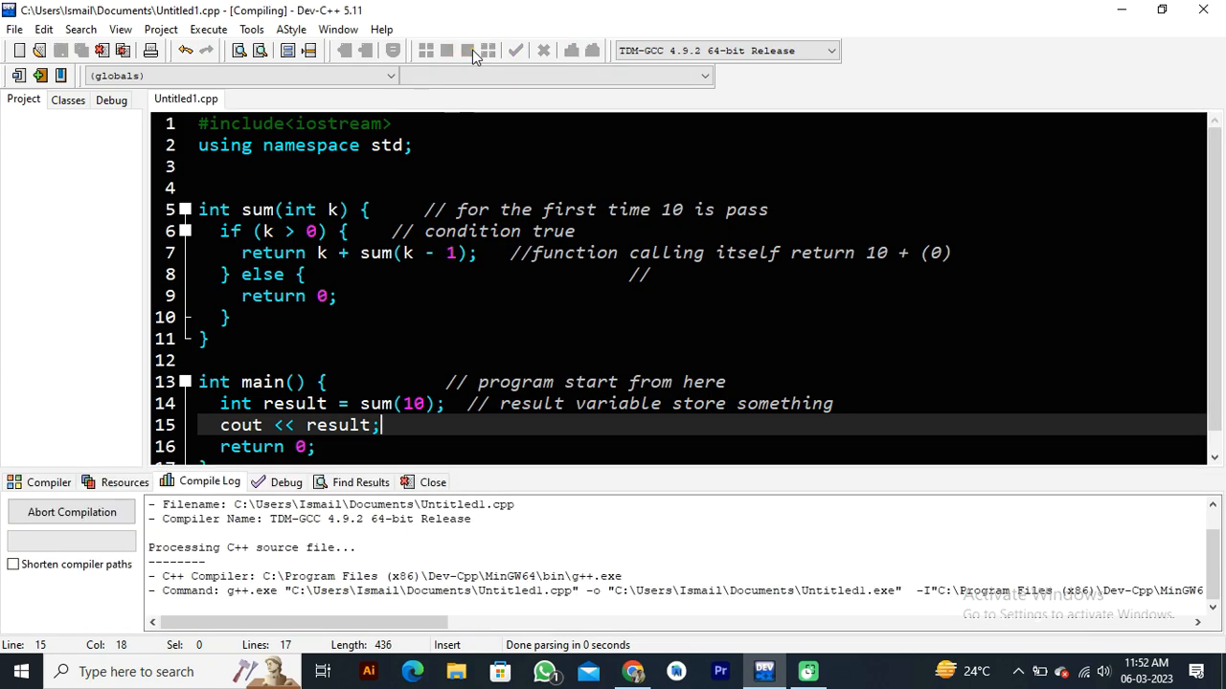
click(466, 51)
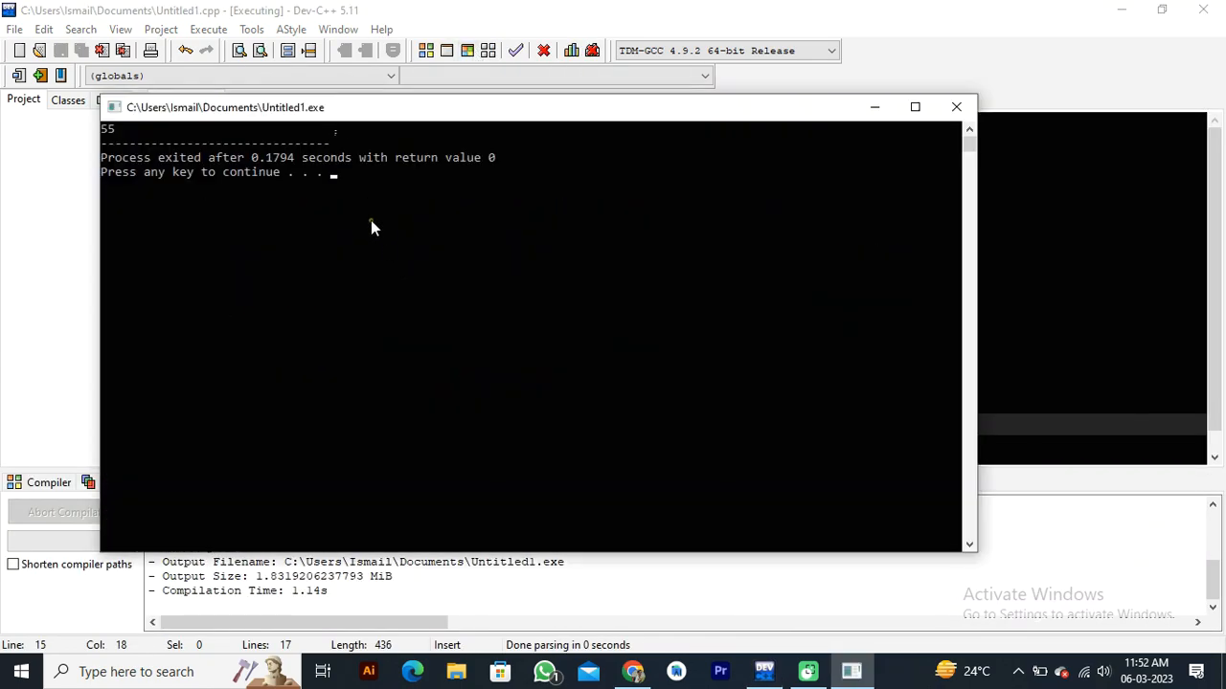